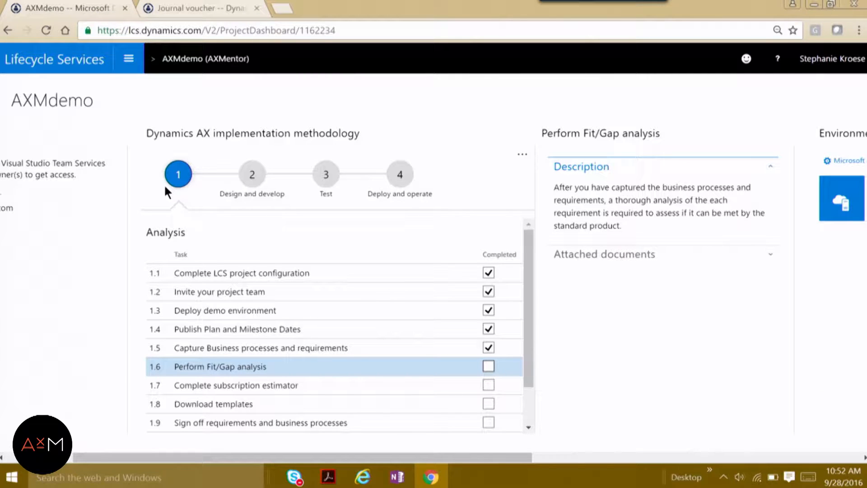
pyautogui.moveTo(252, 174)
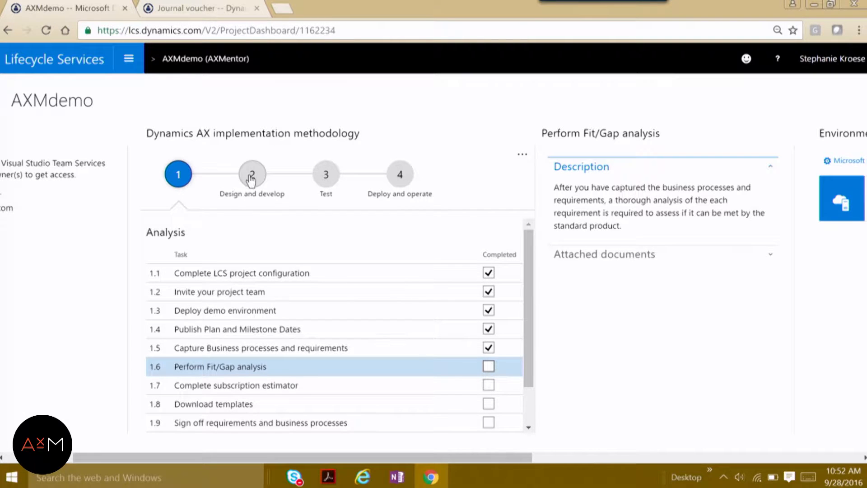
# Step: Preview the Test and Deploy-and-operate phase tasks, then return to the Analysis phase
pyautogui.click(326, 175)
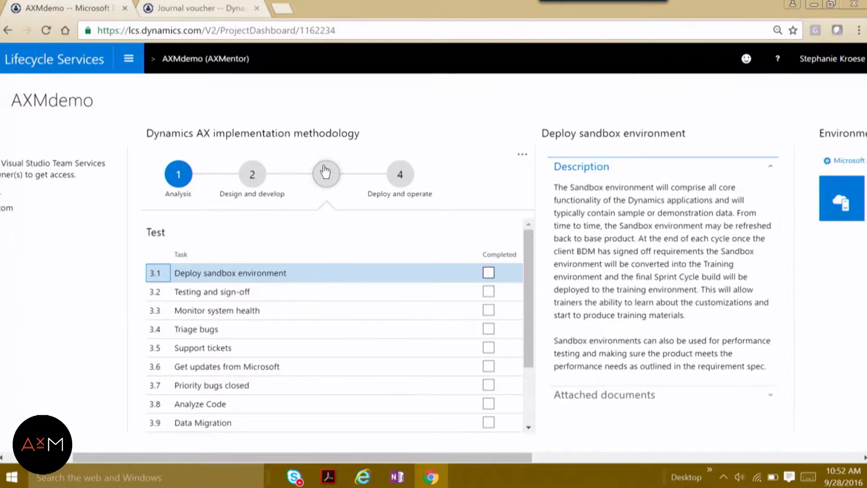
pyautogui.click(400, 174)
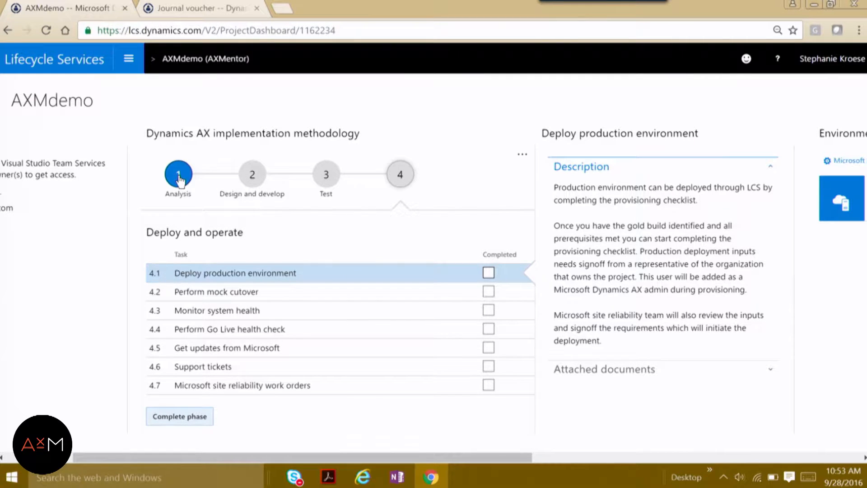
pyautogui.click(178, 174)
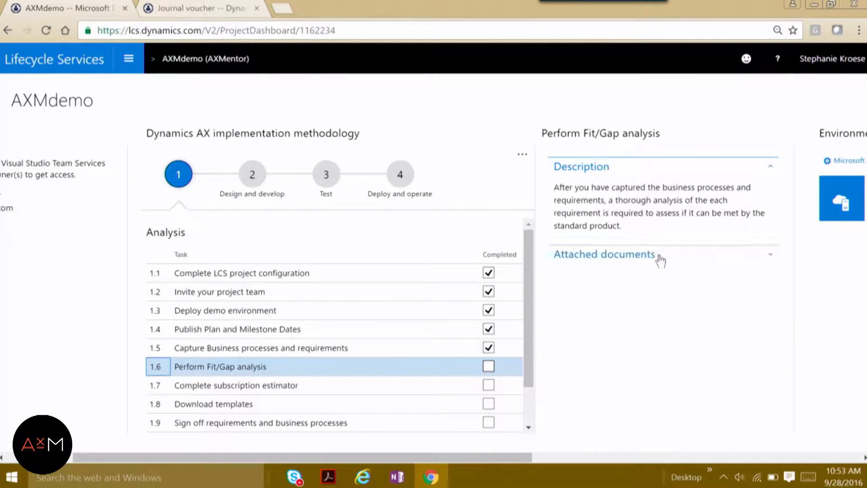
# Step: Reveal task 1.6's attached documents and tick Perform Fit/Gap analysis as Completed
pyautogui.click(604, 254)
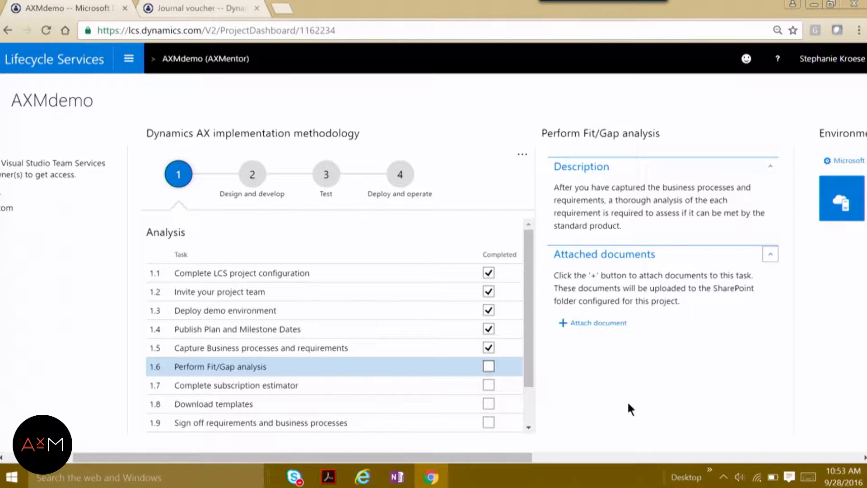
pyautogui.moveTo(488, 365)
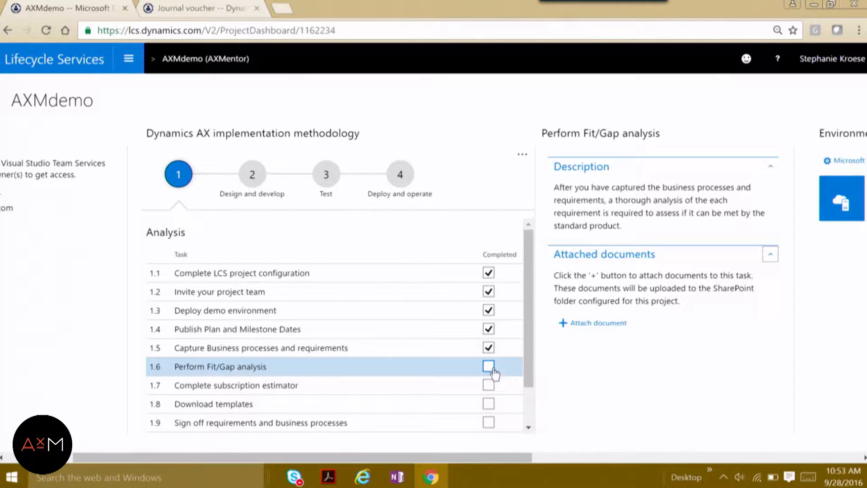
pyautogui.click(489, 366)
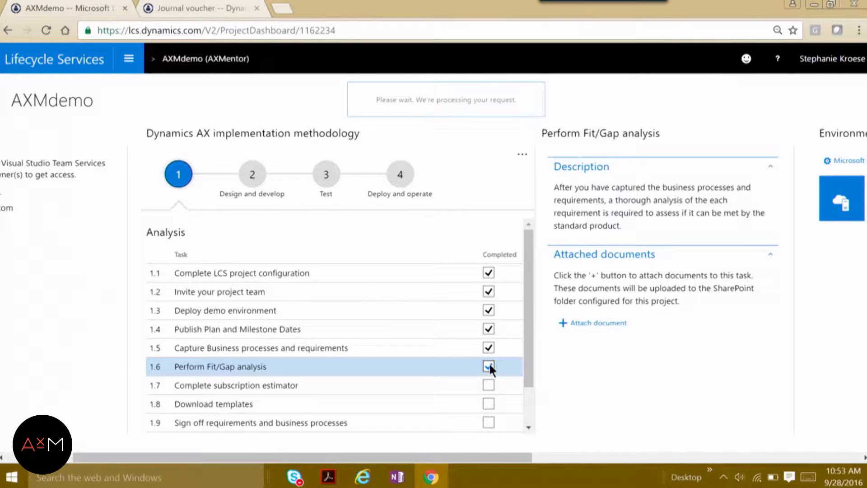
pyautogui.click(489, 366)
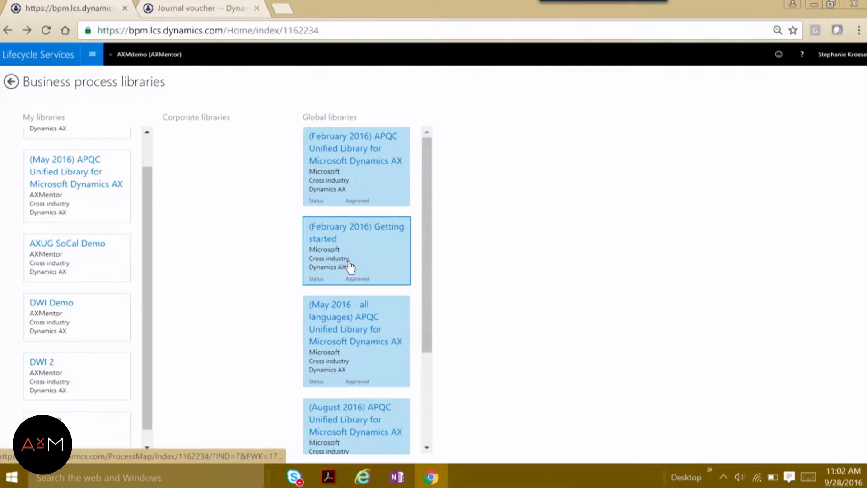
# Step: Open the Demo 2 library from My libraries and show its New Business Process flowchart
pyautogui.scroll(-3)
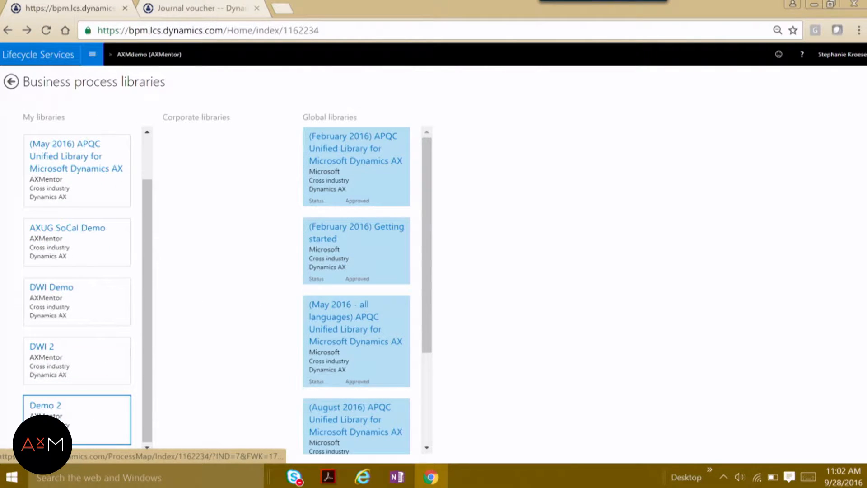
pyautogui.click(77, 419)
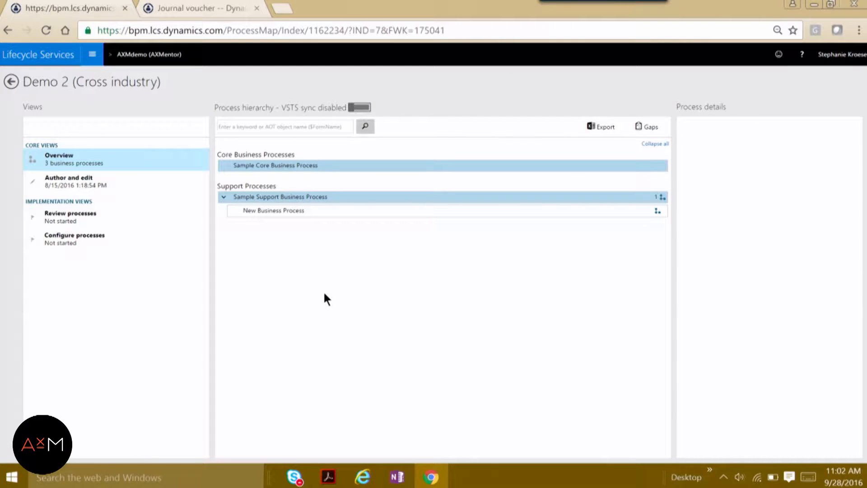
pyautogui.moveTo(286, 210)
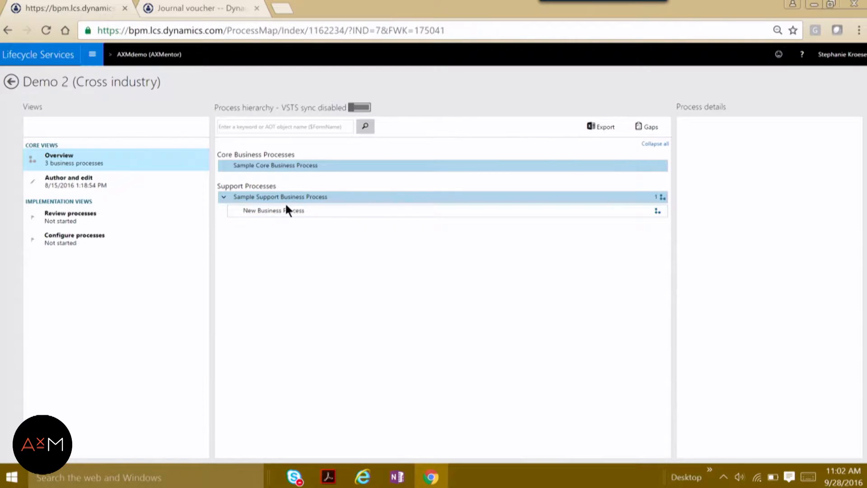
pyautogui.click(273, 210)
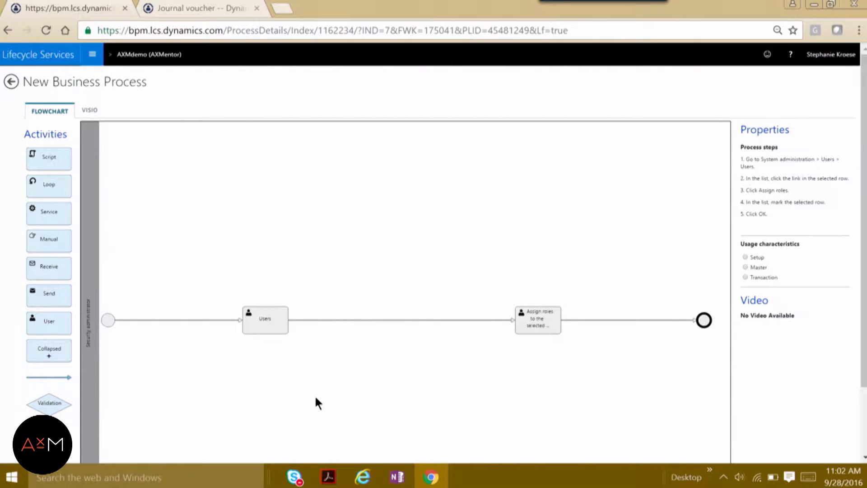
pyautogui.moveTo(580, 283)
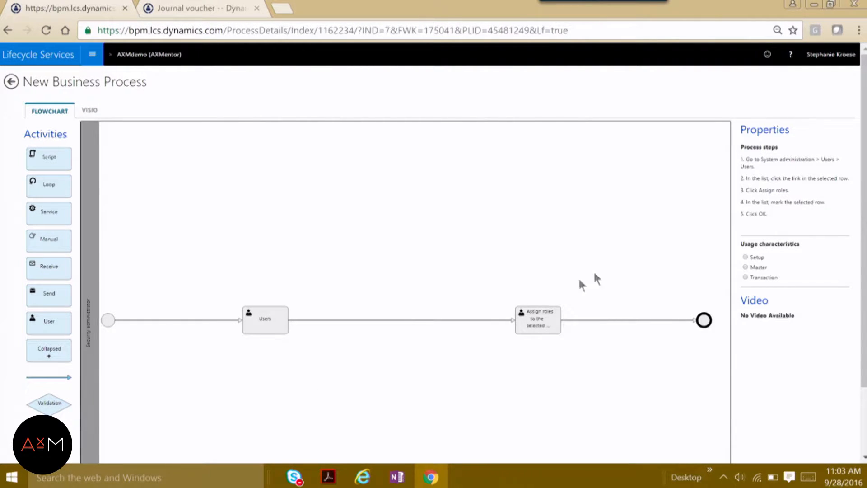
pyautogui.moveTo(822, 189)
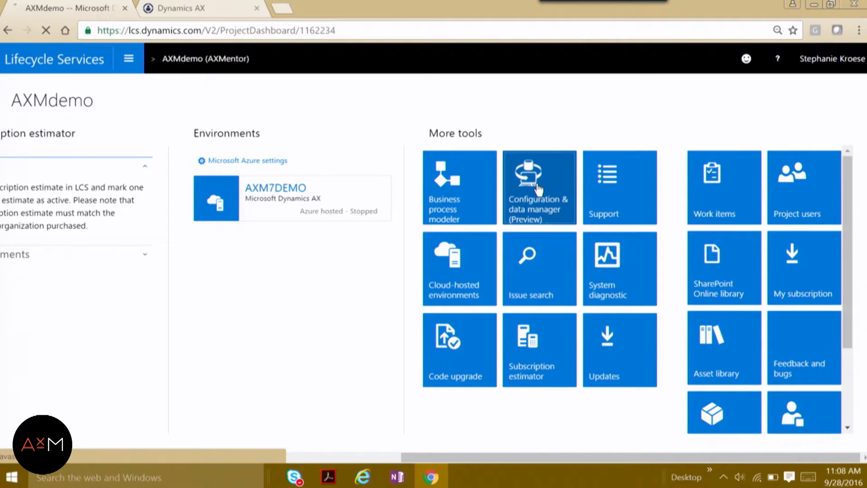
# Step: Open the Configuration & data manager tile under More tools on the dashboard
pyautogui.click(539, 188)
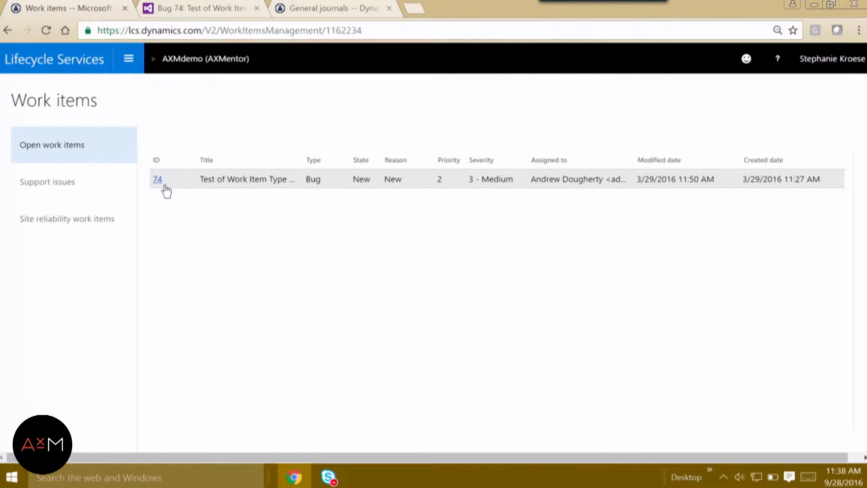
pyautogui.moveTo(157, 178)
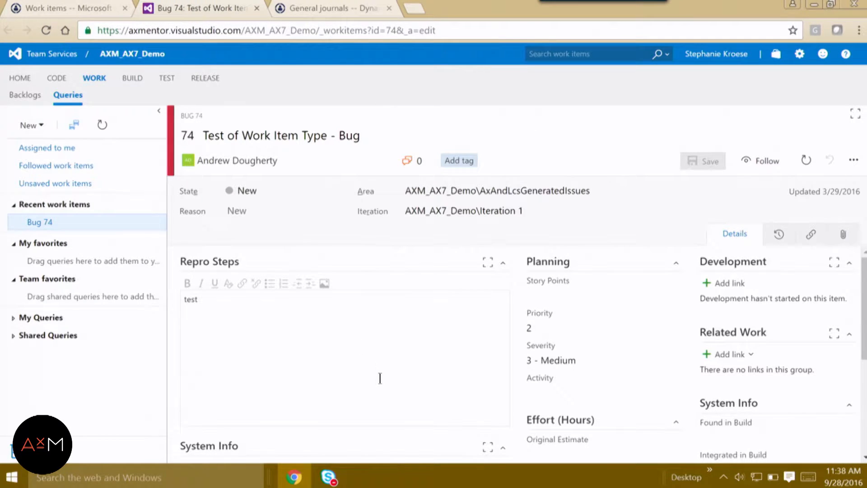
pyautogui.moveTo(399, 357)
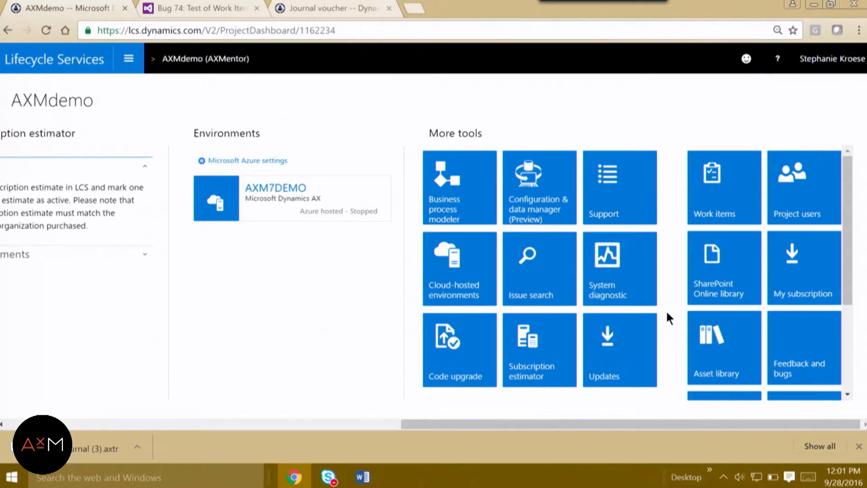
pyautogui.moveTo(607, 284)
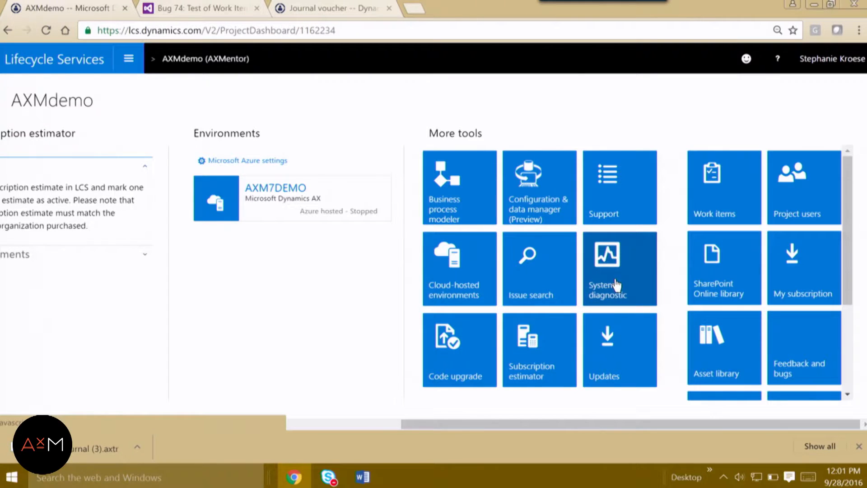
# Step: Show the AXM7DEMO System diagnostics dashboard and its collector-run Messages page
pyautogui.click(619, 269)
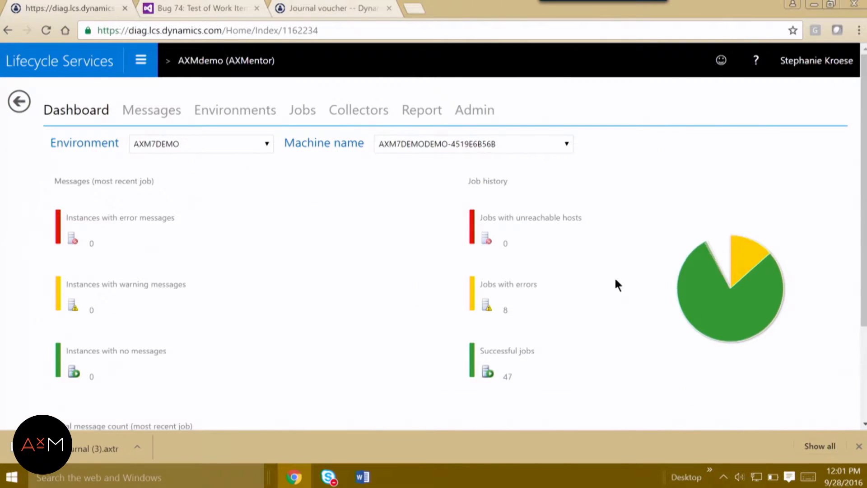
pyautogui.moveTo(396, 271)
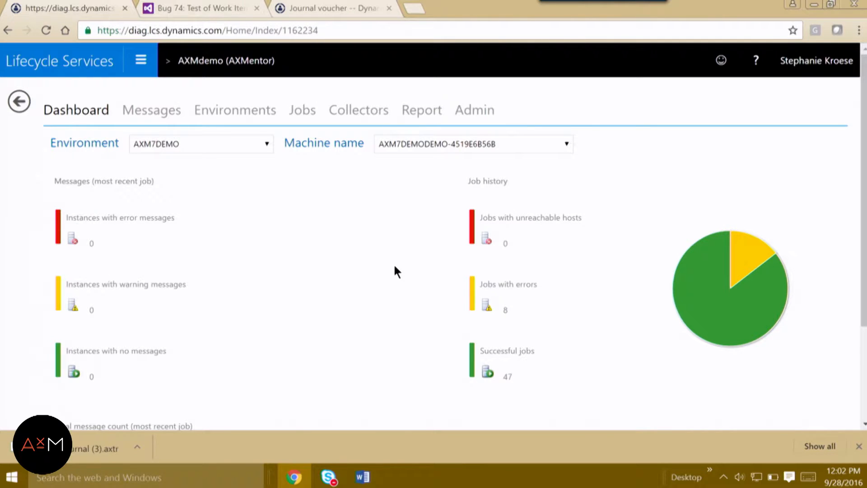
pyautogui.moveTo(318, 243)
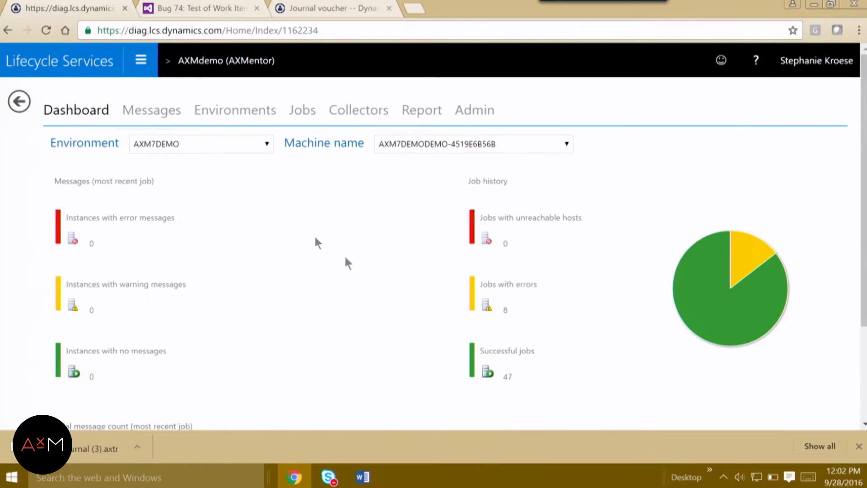
pyautogui.click(151, 109)
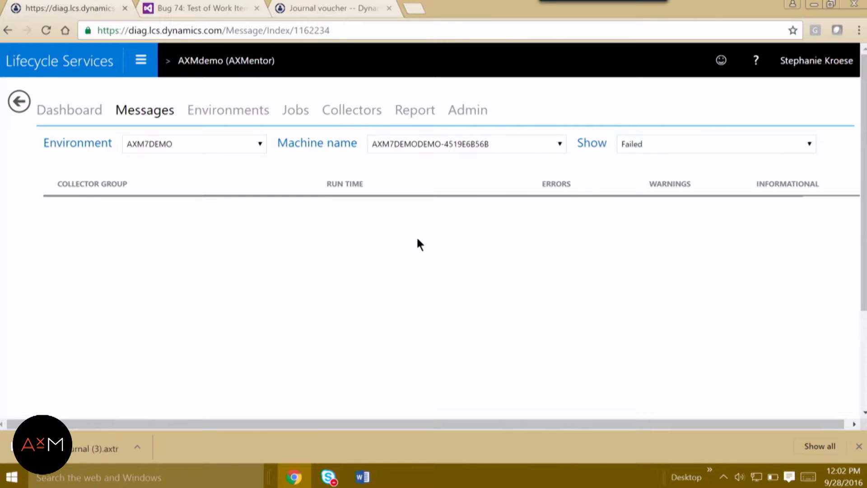
pyautogui.moveTo(656, 186)
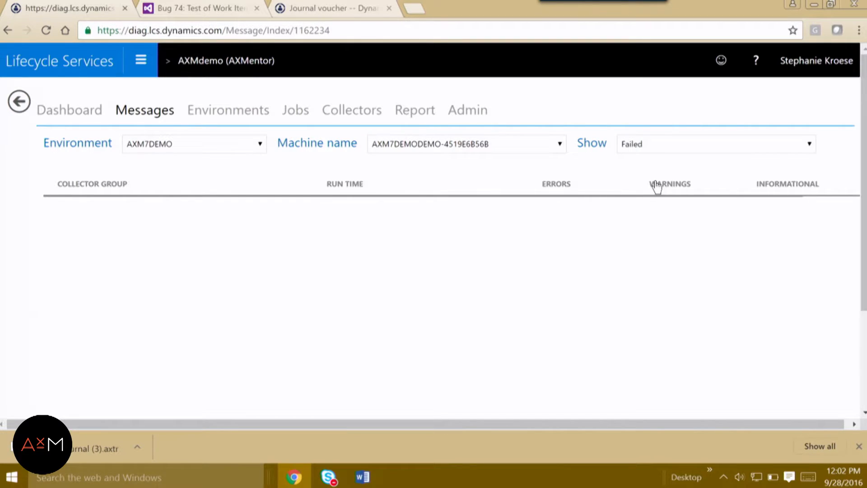
# Step: Set the Show filter from Failed to All and scroll through the Daily collector rule results
pyautogui.click(716, 144)
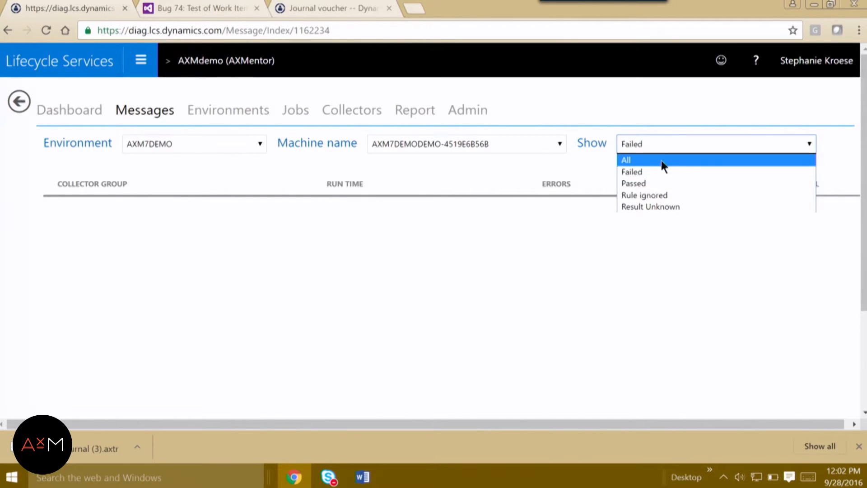
pyautogui.click(625, 160)
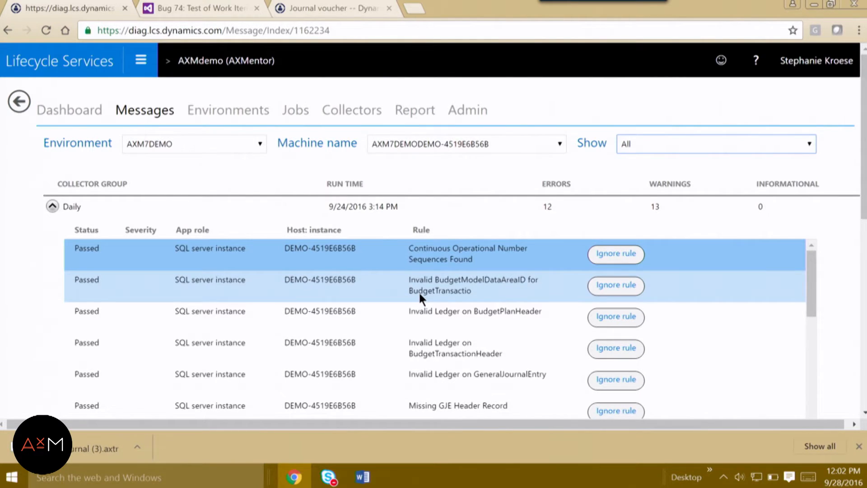
pyautogui.scroll(-3)
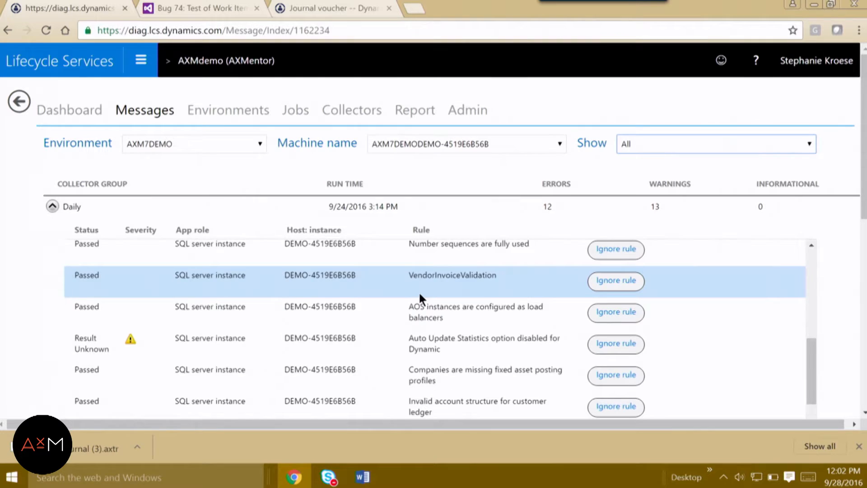
pyautogui.scroll(-3)
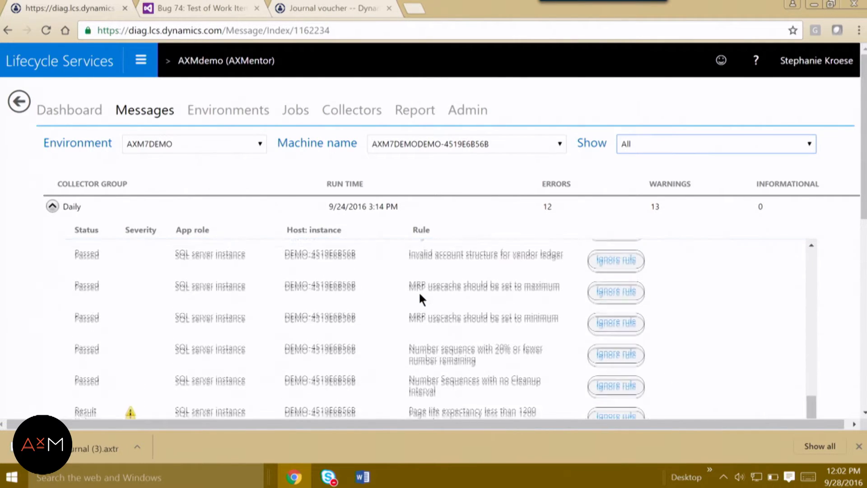
pyautogui.scroll(-3)
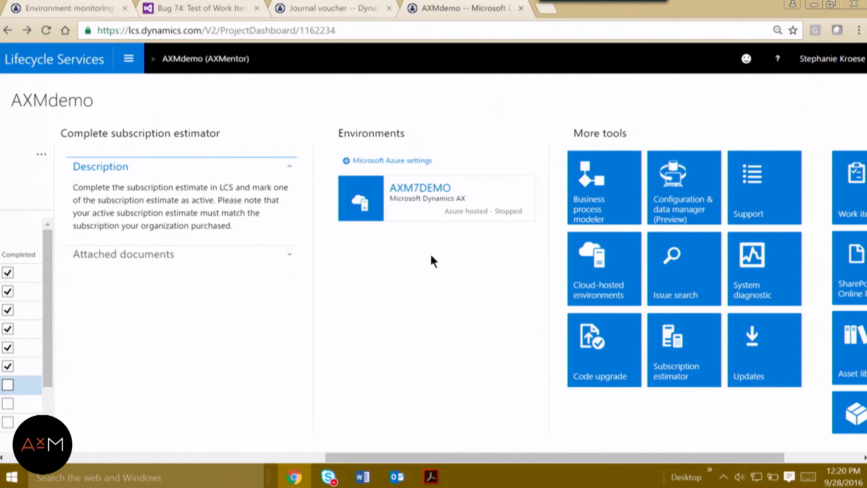
pyautogui.moveTo(423, 198)
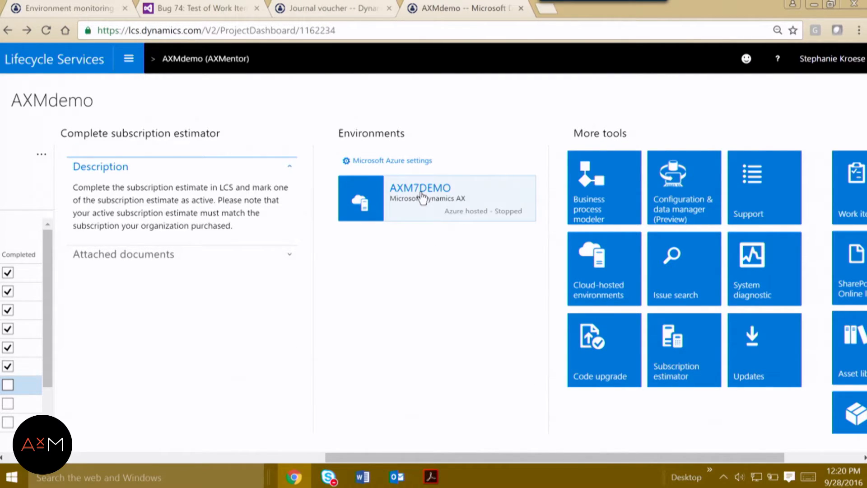
# Step: Open the AXM7DEMO environment tile and scroll to its Monitoring section
pyautogui.click(419, 188)
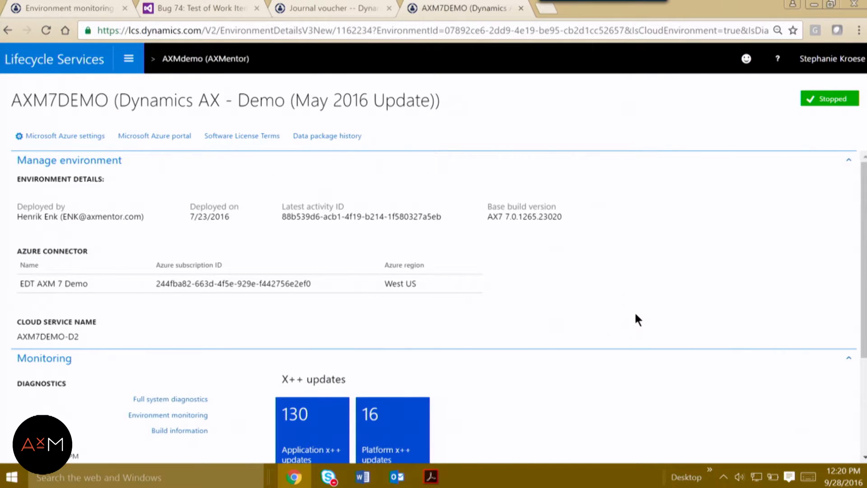
pyautogui.scroll(-3)
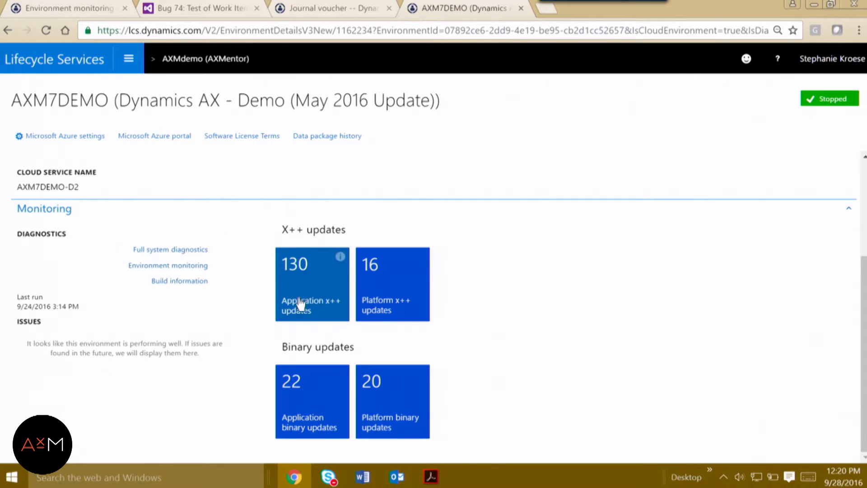
pyautogui.moveTo(334, 328)
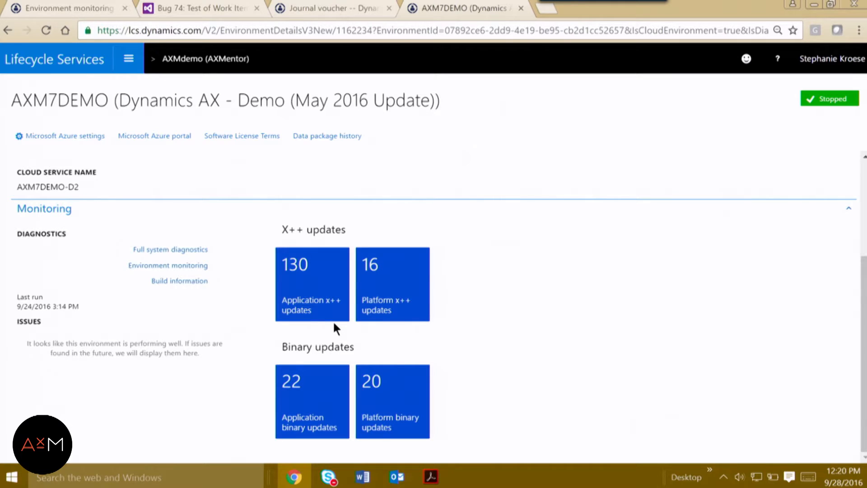
pyautogui.moveTo(168, 264)
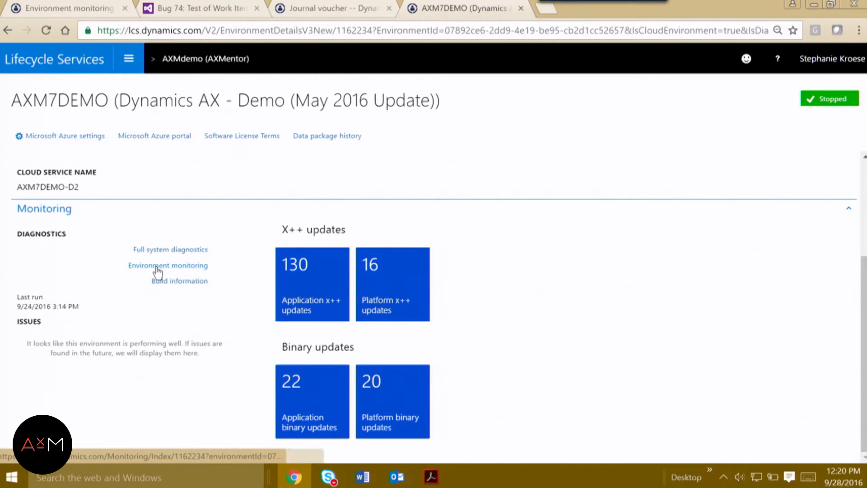
# Step: Open Environment monitoring under Diagnostics to show AXM7DEMO's Activity chart
pyautogui.click(168, 265)
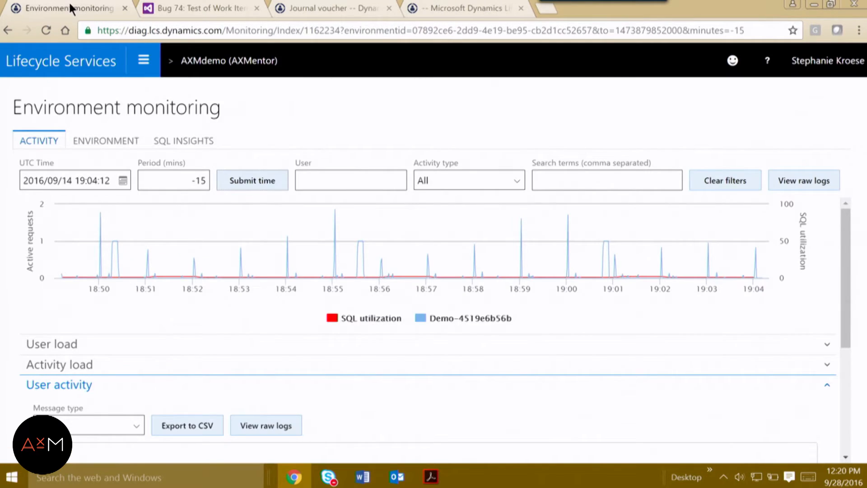
pyautogui.moveTo(187, 271)
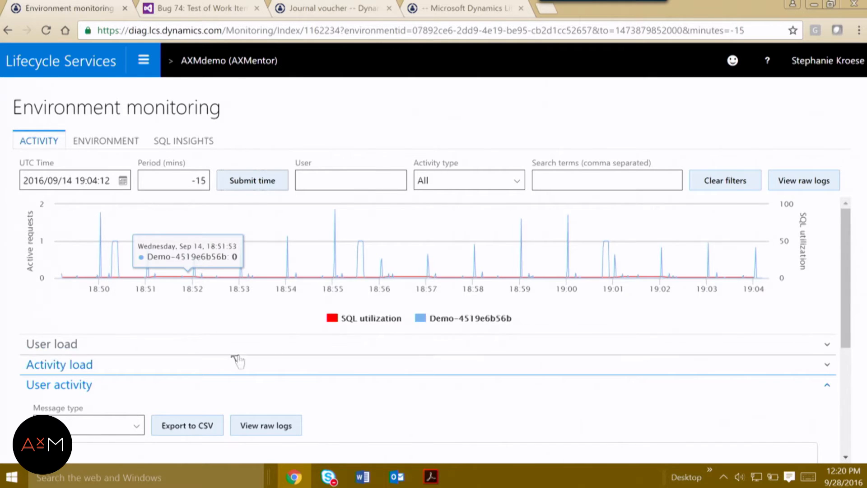
pyautogui.moveTo(169, 161)
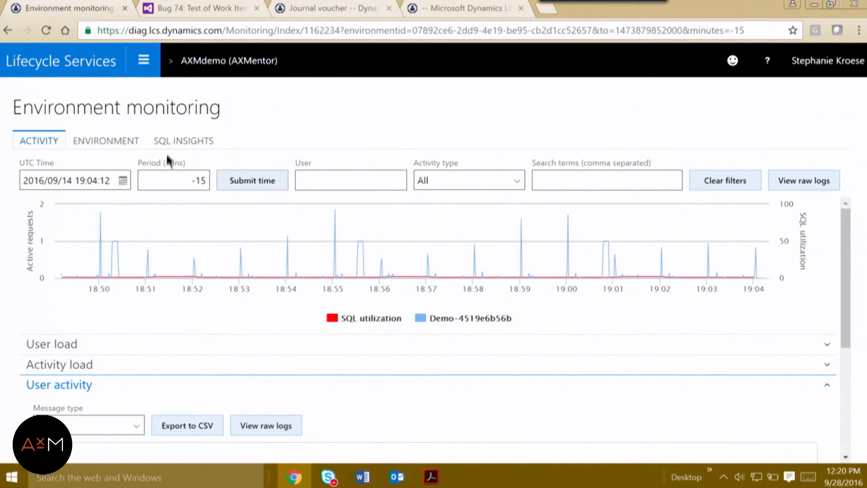